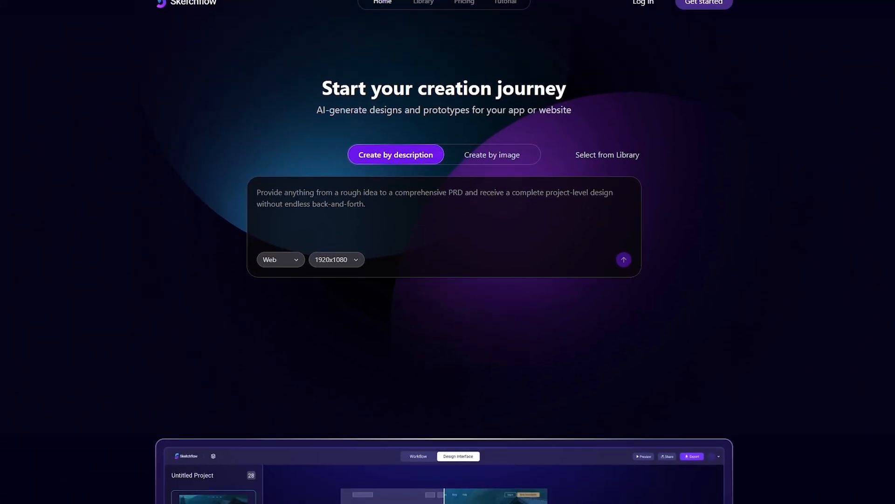
Step: Browse the Sketchflow site and show the Full Design Solutions feature example
scroll(down, 3)
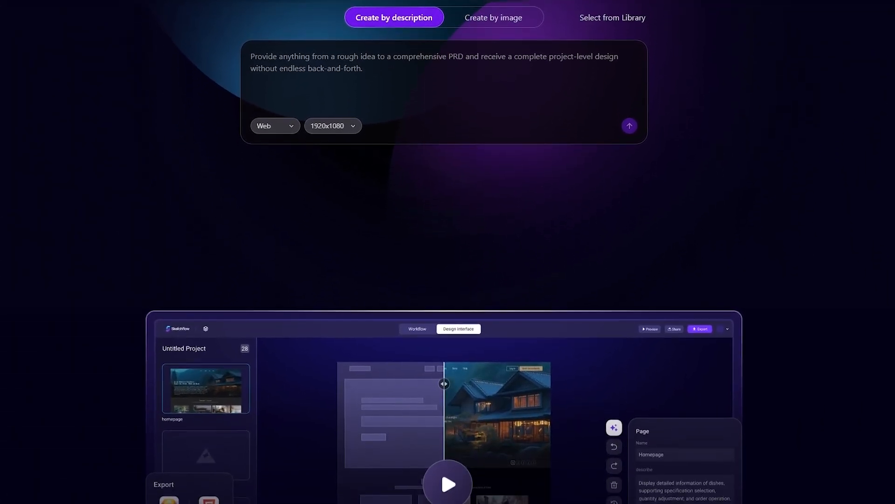
scroll(down, 3)
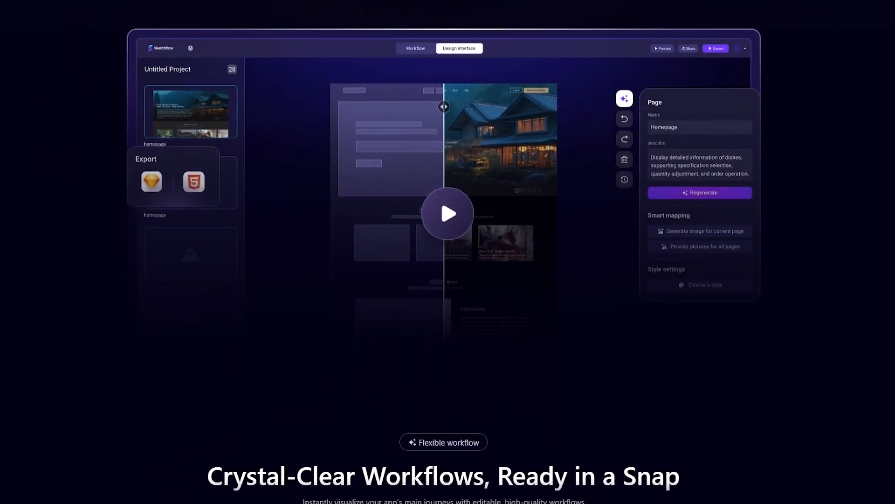
scroll(down, 3)
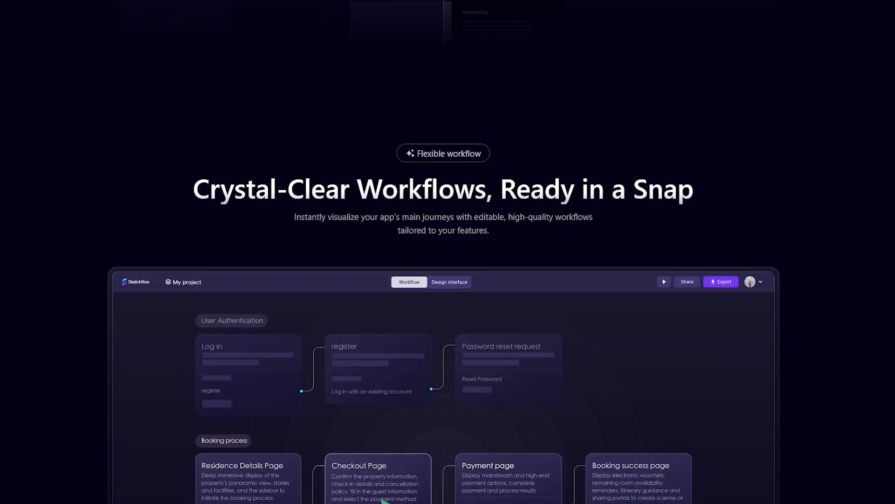
scroll(down, 3)
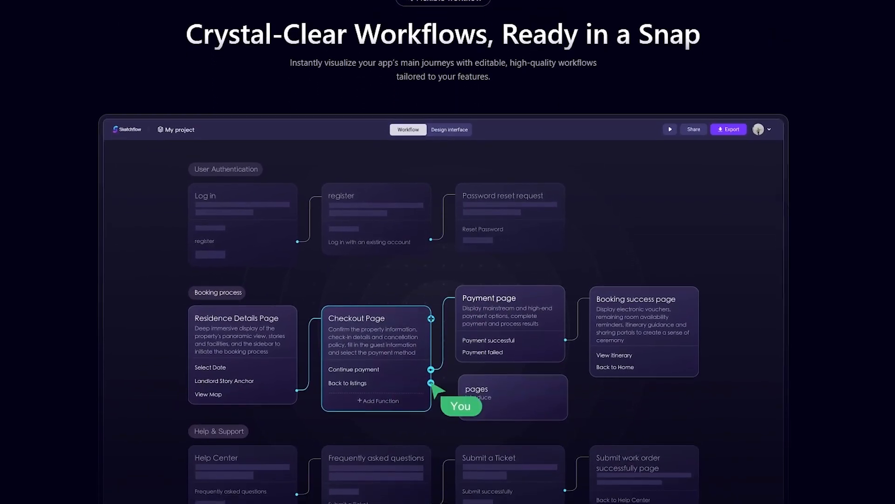
scroll(down, 3)
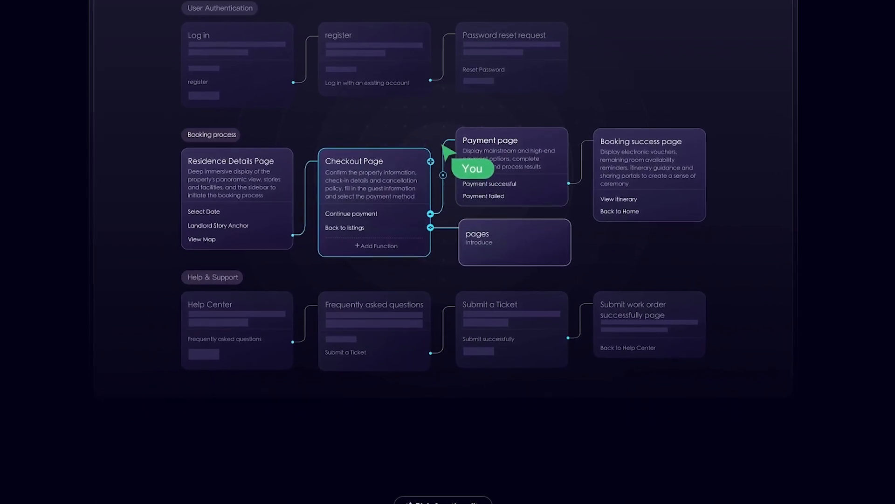
scroll(down, 3)
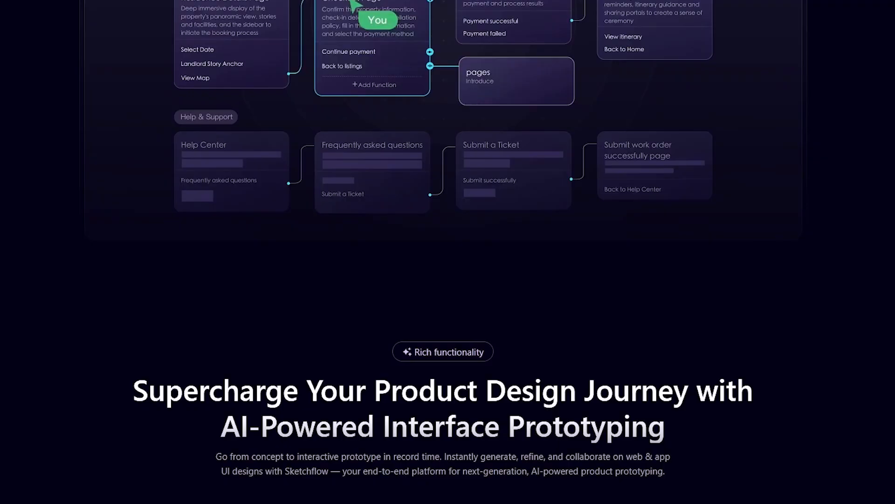
scroll(down, 3)
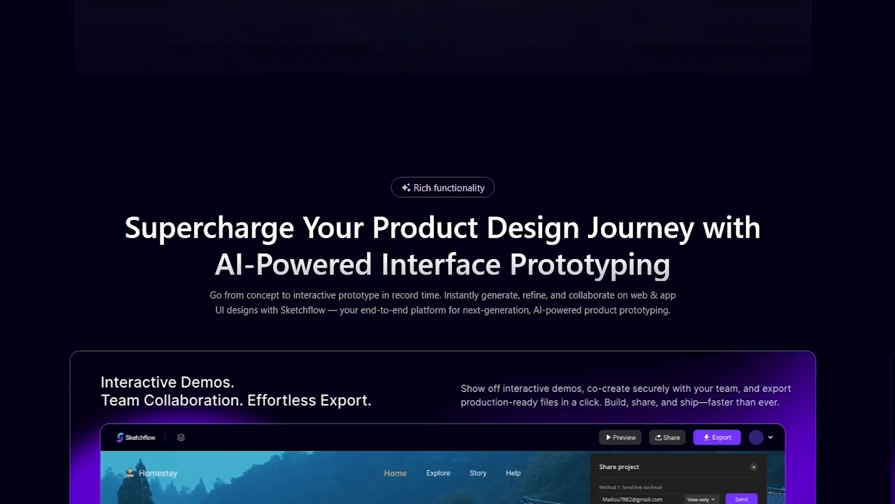
scroll(down, 3)
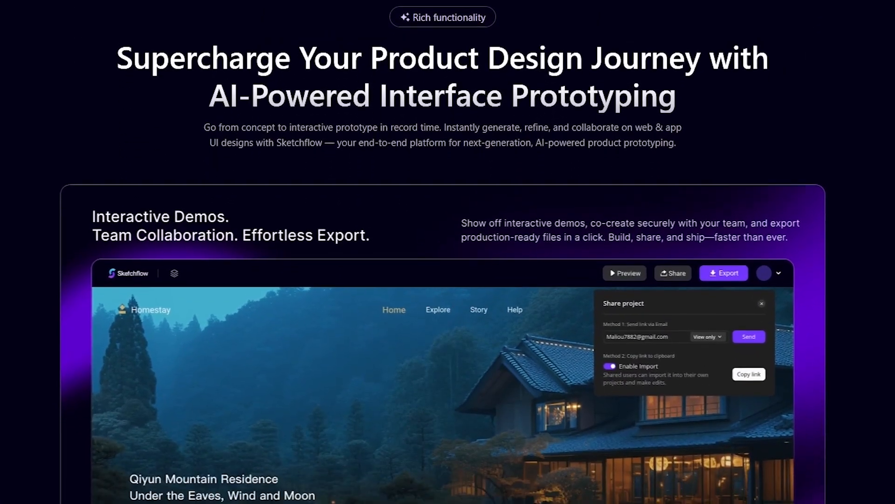
scroll(down, 3)
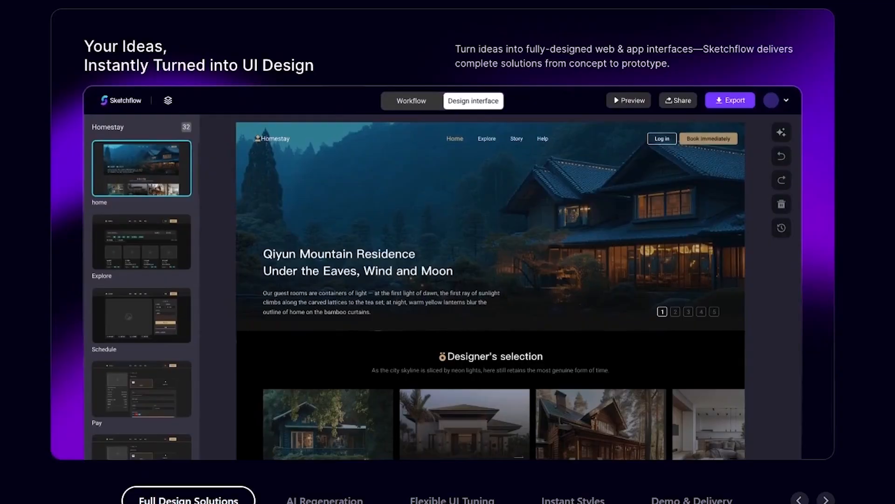
scroll(down, 3)
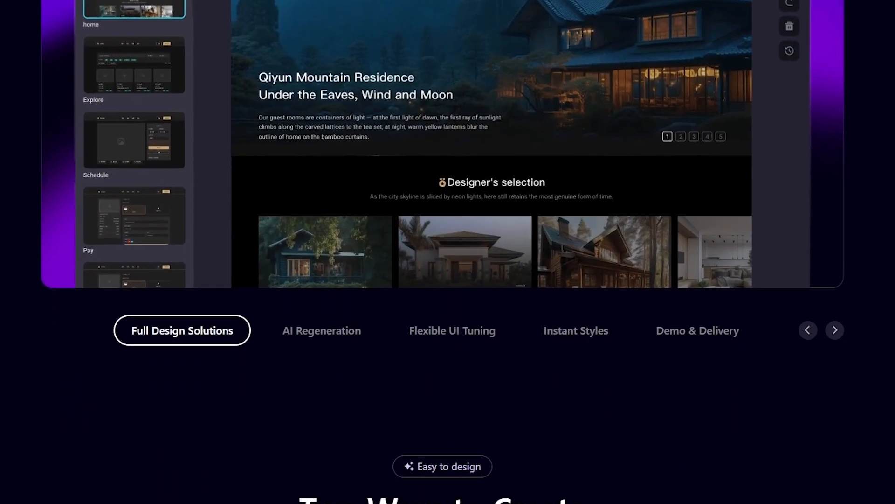
scroll(down, 3)
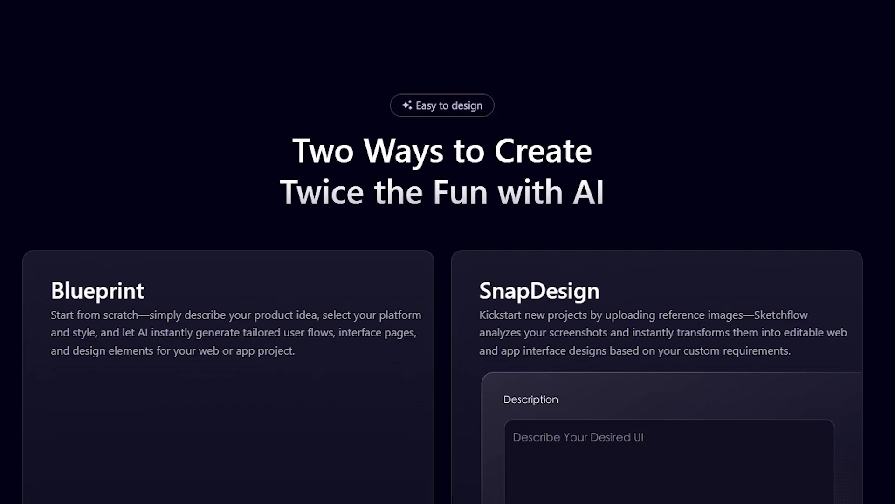
scroll(down, 3)
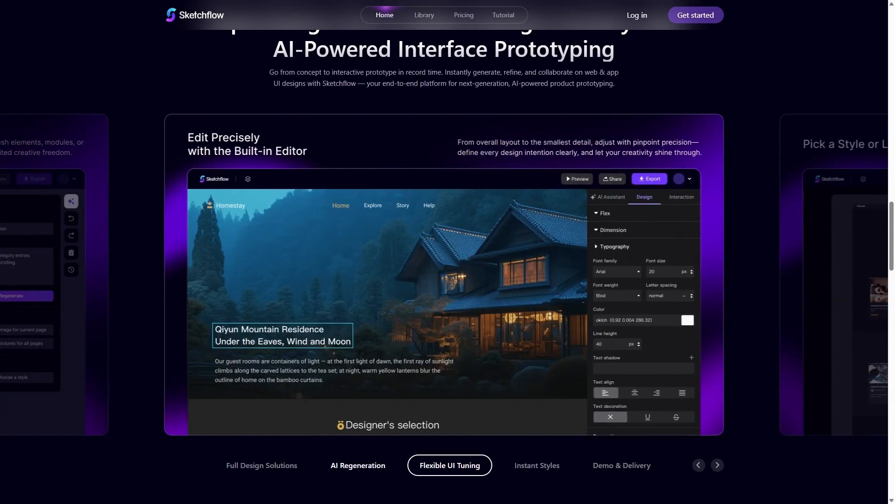
click(261, 464)
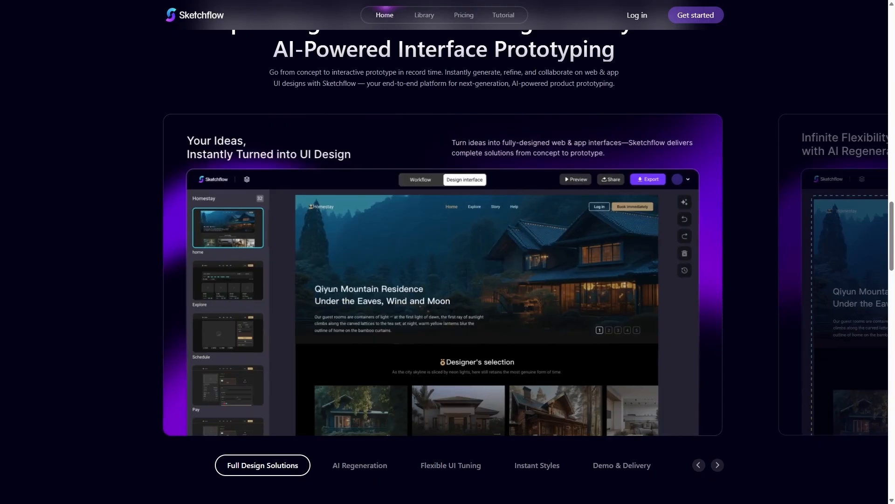
scroll(down, 3)
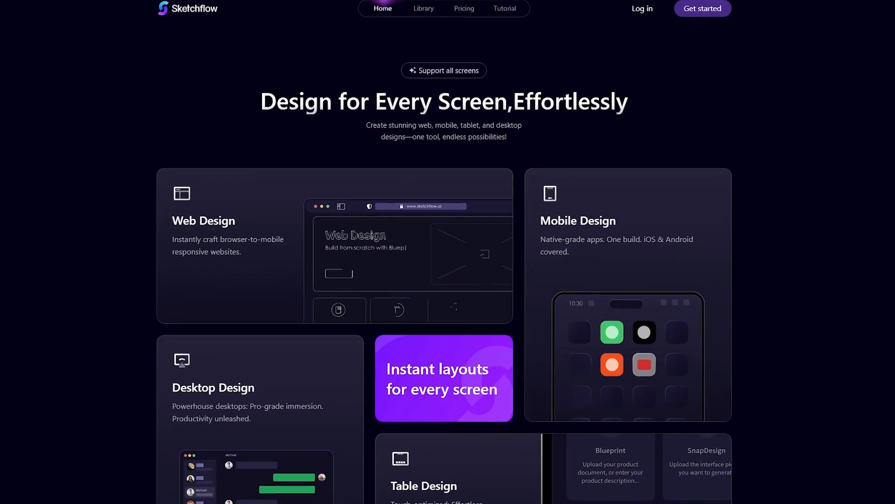
scroll(down, 3)
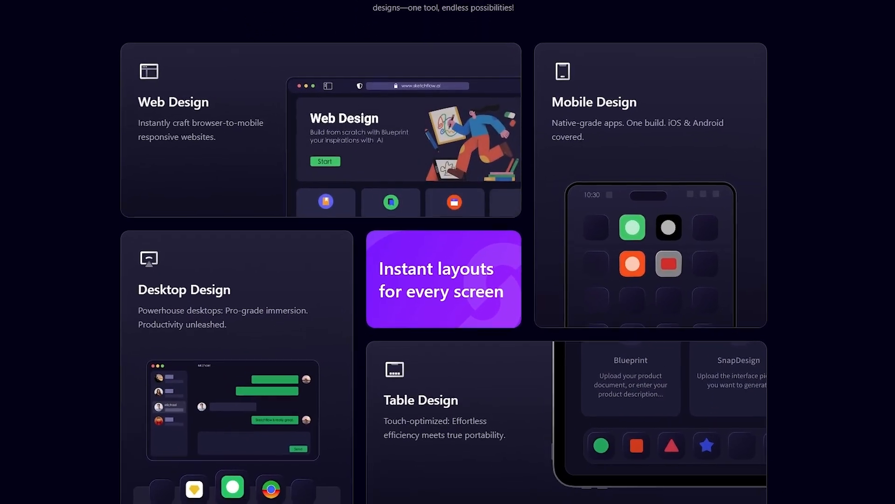
scroll(down, 3)
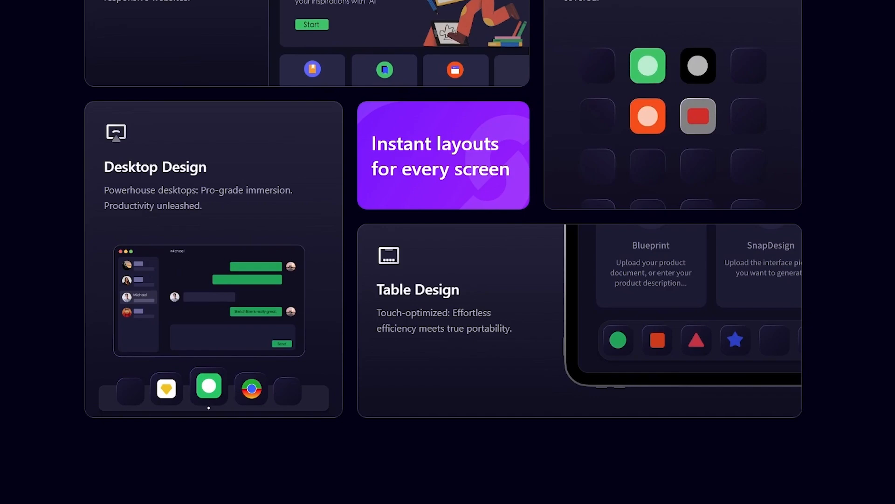
scroll(down, 3)
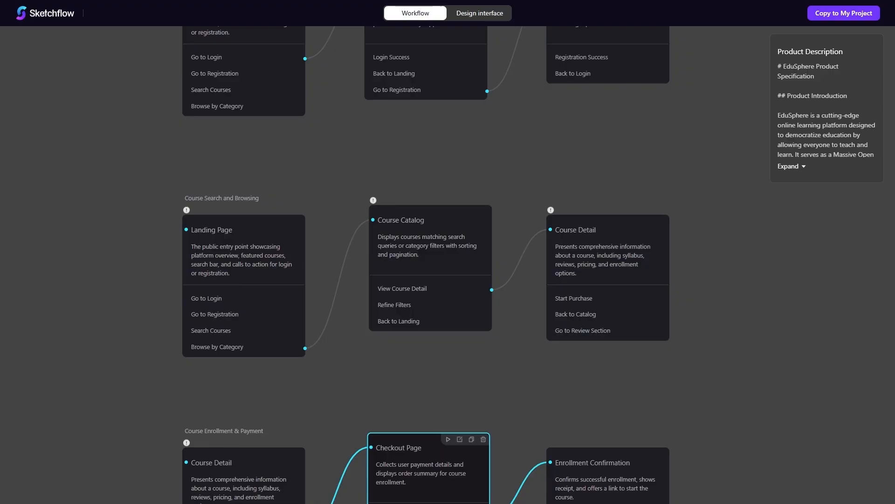
scroll(down, 3)
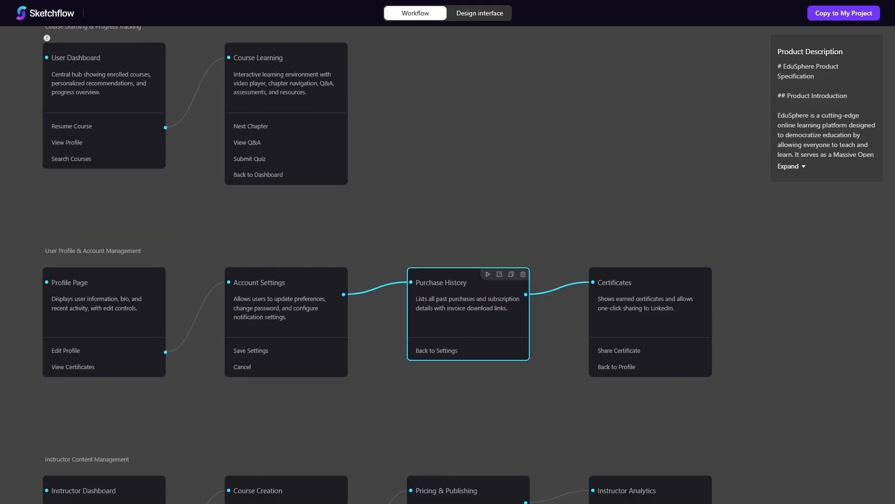
mouse_move(487, 274)
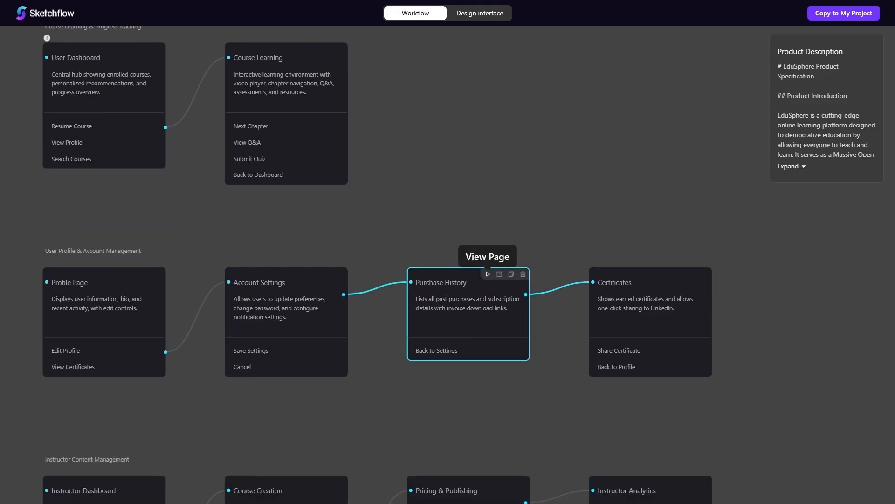
Step: View the EduSphere Purchase History page design, then switch to the Landing Page design
click(480, 12)
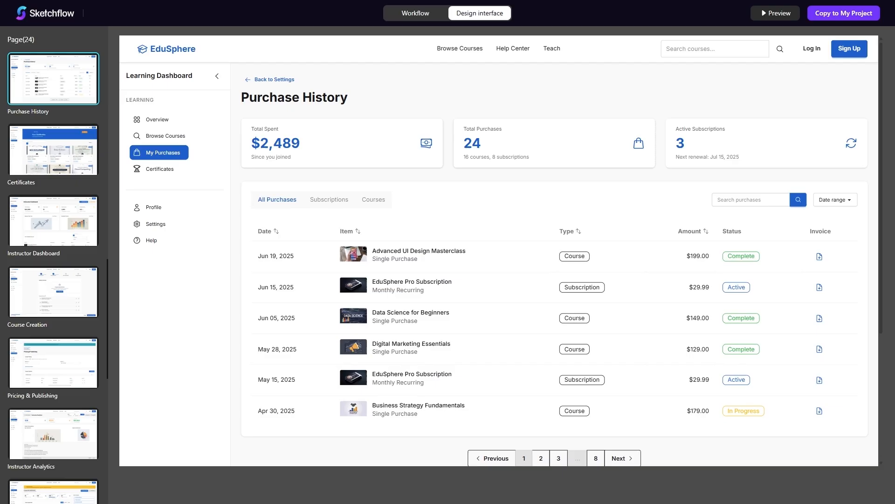
scroll(down, 3)
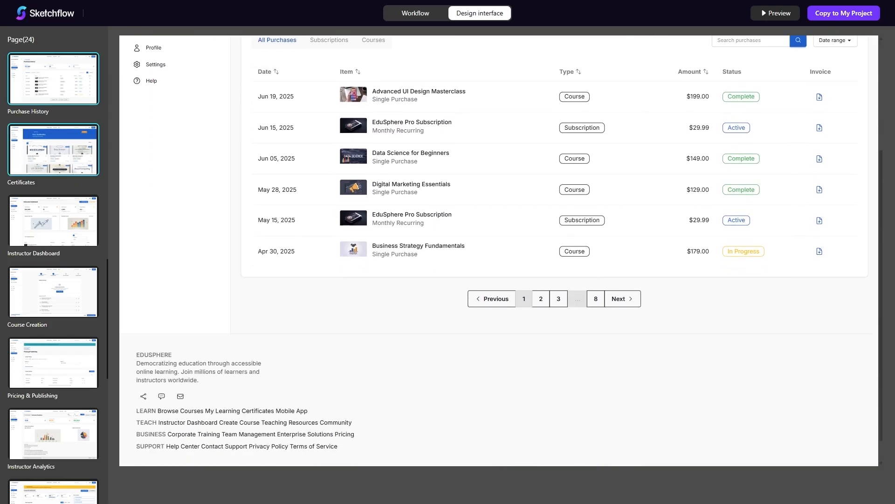
click(53, 78)
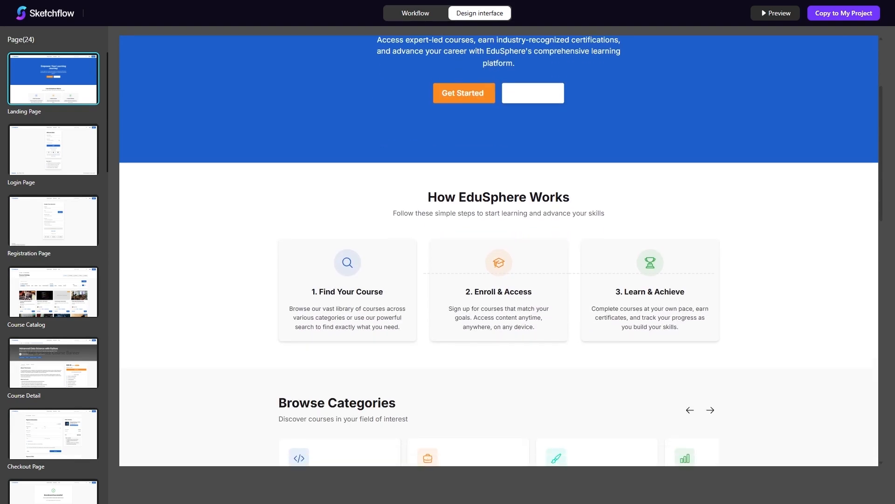
scroll(down, 3)
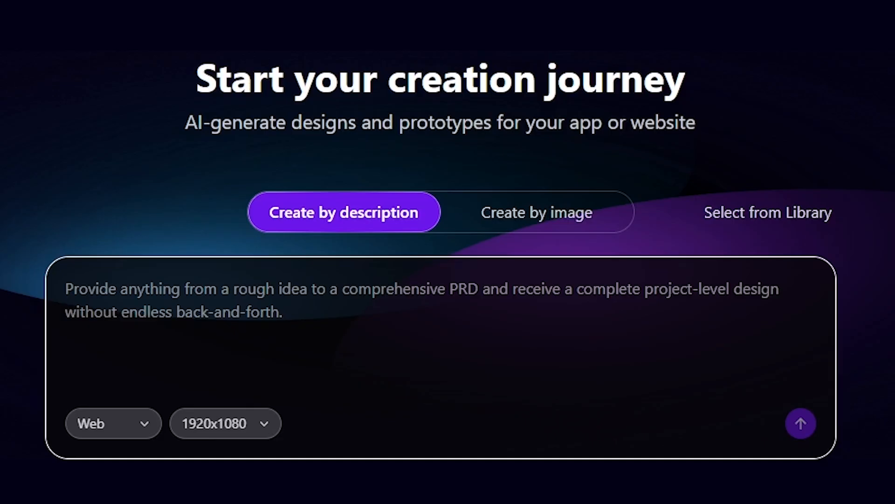
Step: Generate a project from the description of a remote-work productivity platform with AI scheduling and team chat
text(I want to build a remote-work productivity platform with AI scheduling, team chat, and progress tracking)
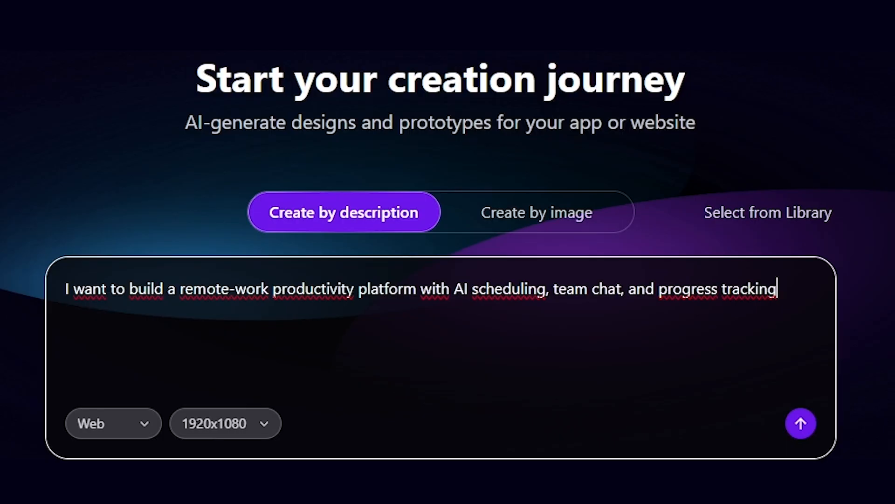
click(800, 423)
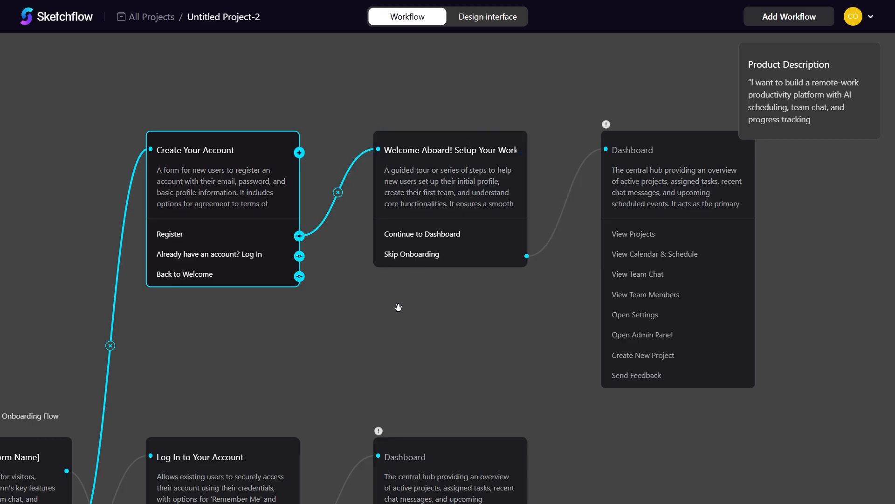
mouse_move(263, 197)
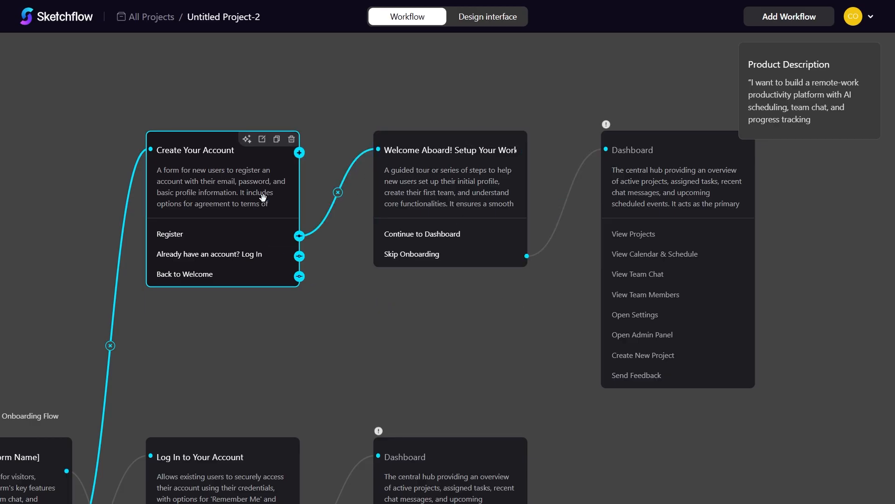
mouse_move(337, 194)
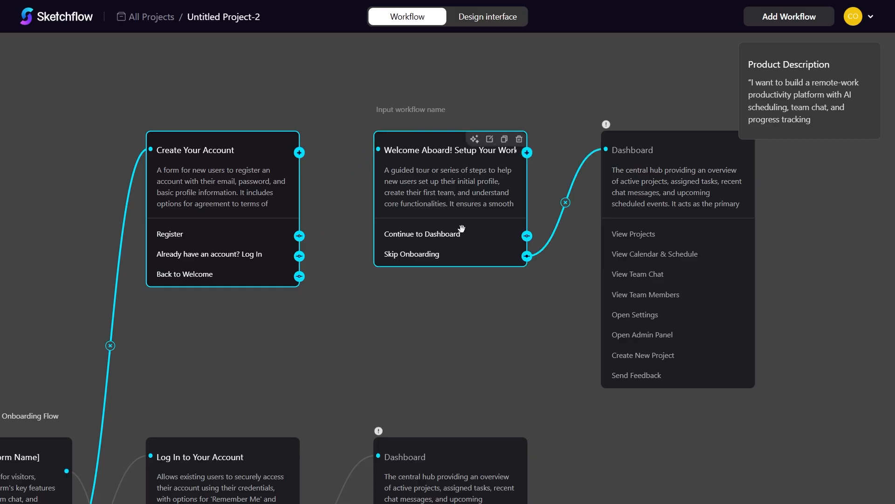
Step: Choose to generate every screen in the workflow and return to the home page
click(488, 139)
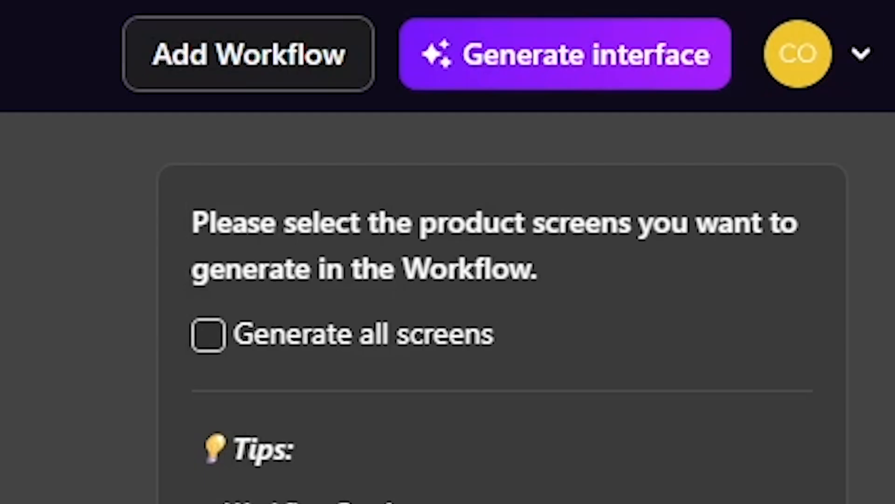
click(563, 54)
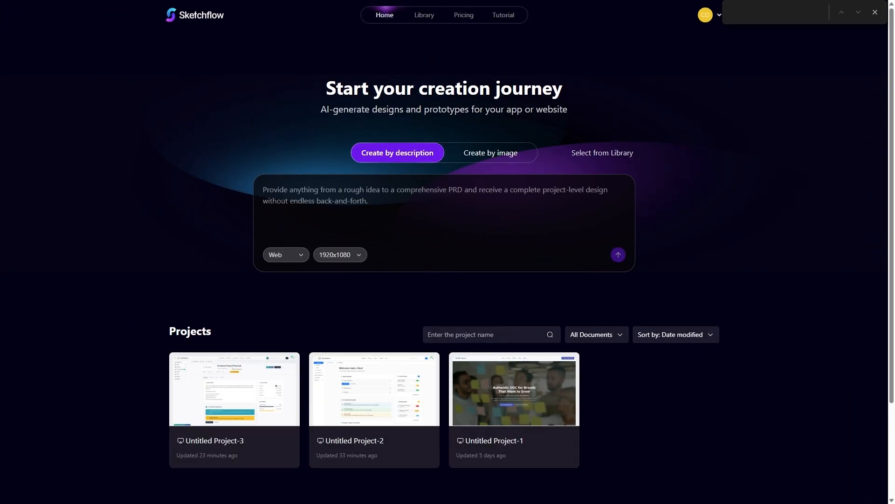
Step: Open Untitled Project-1 and scroll through its UGC Agency Landing Page canvas
click(489, 152)
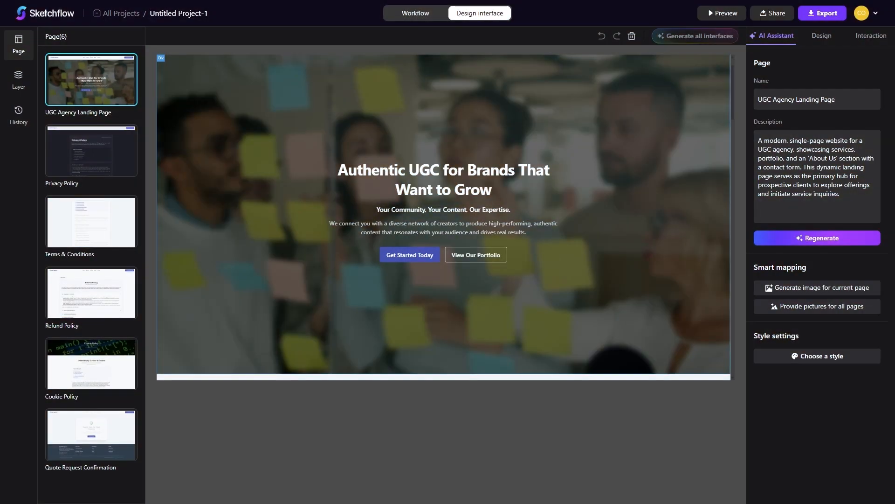
scroll(down, 3)
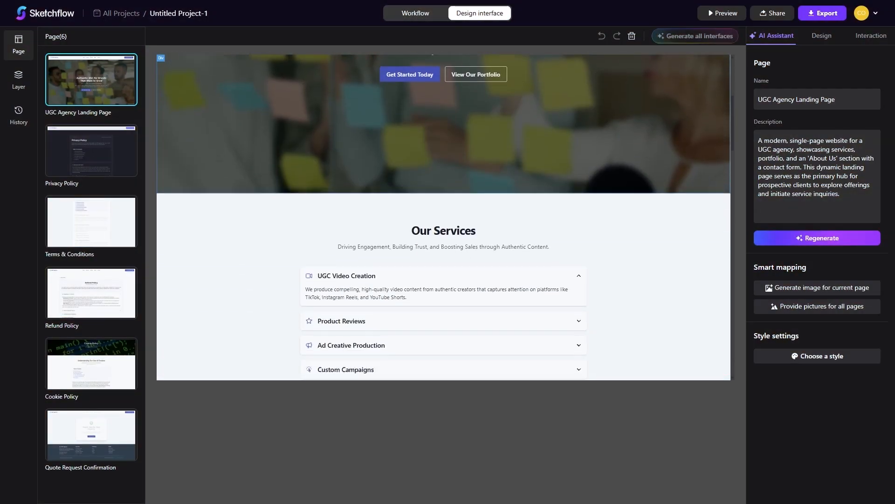
scroll(down, 3)
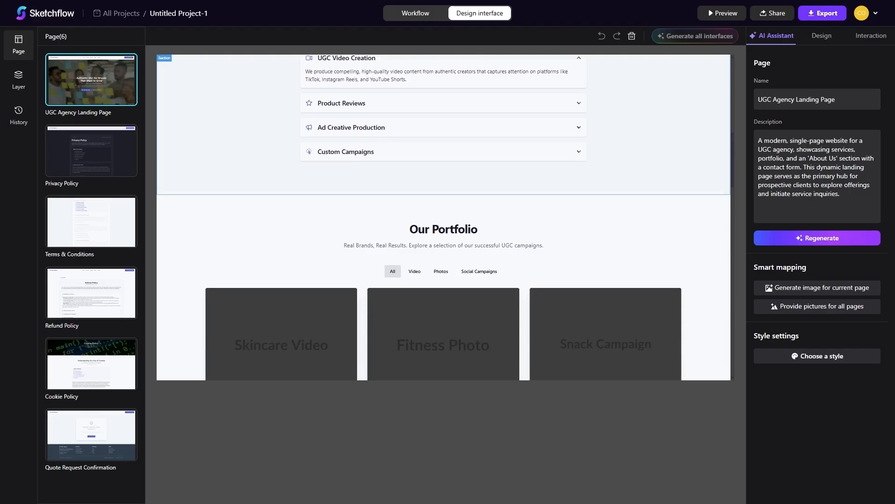
scroll(down, 3)
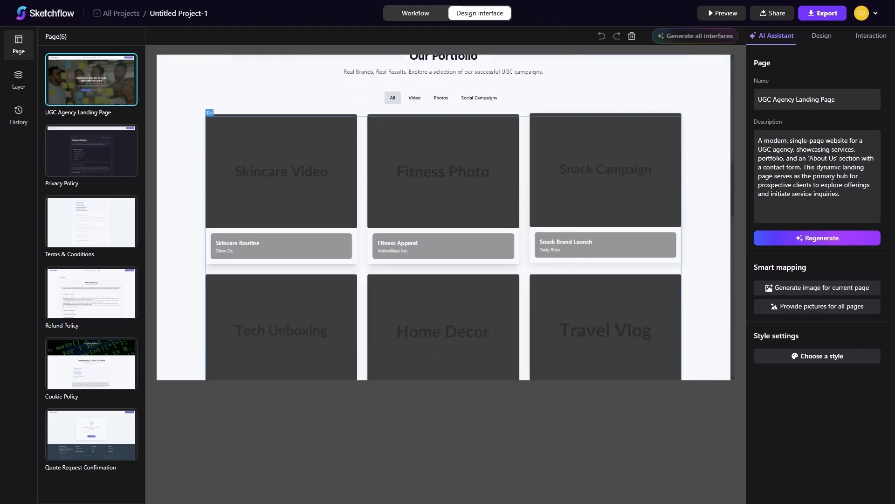
scroll(down, 3)
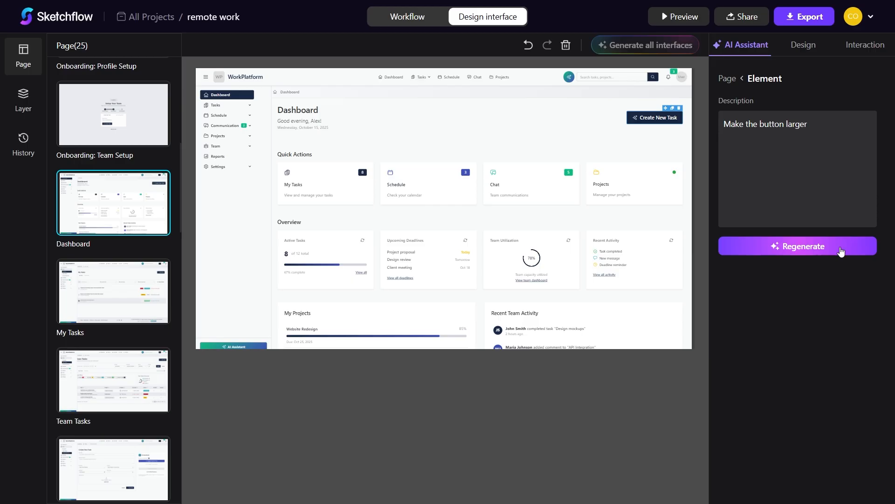
Step: Regenerate with the larger-button request, review the Task Details page and start the interactive preview
click(798, 245)
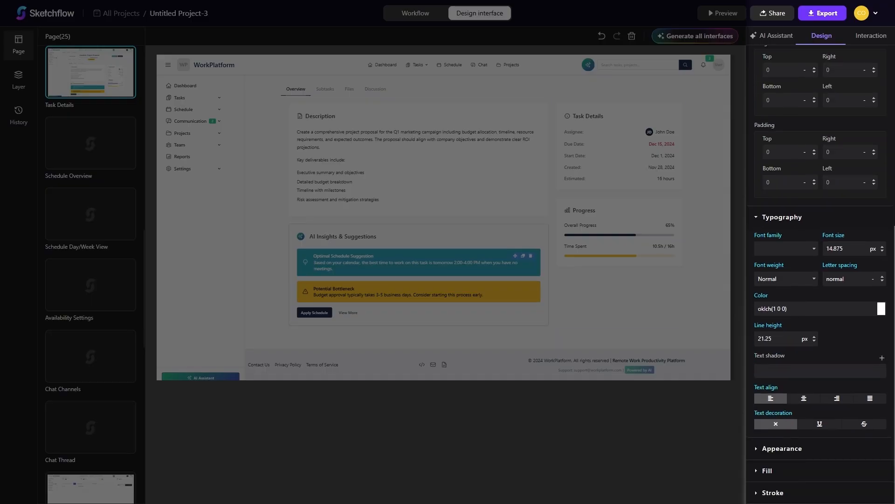
scroll(down, 3)
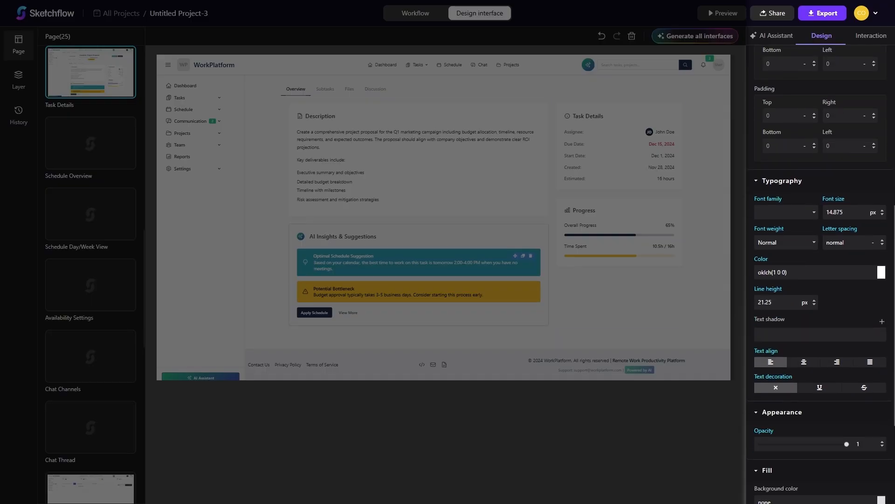
scroll(down, 3)
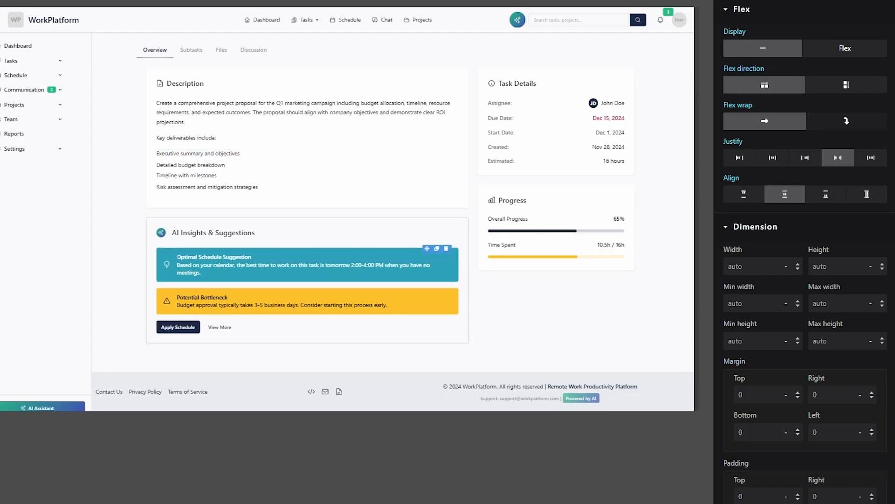
click(845, 47)
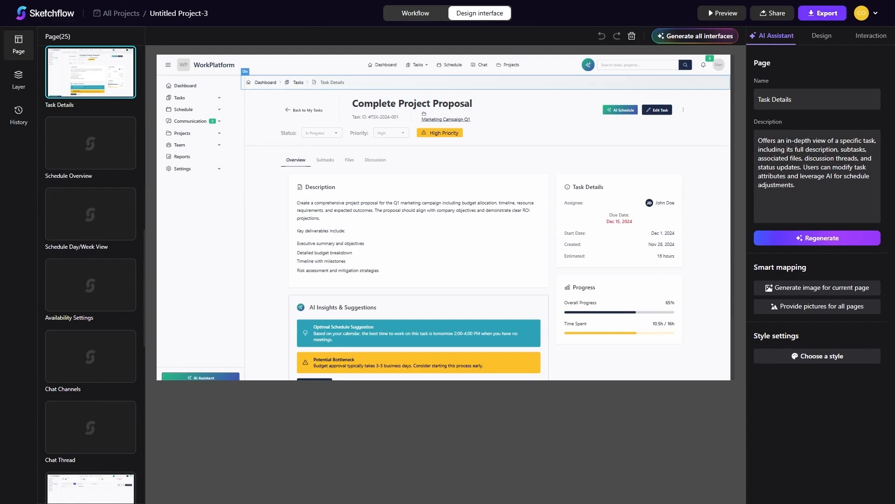
click(721, 12)
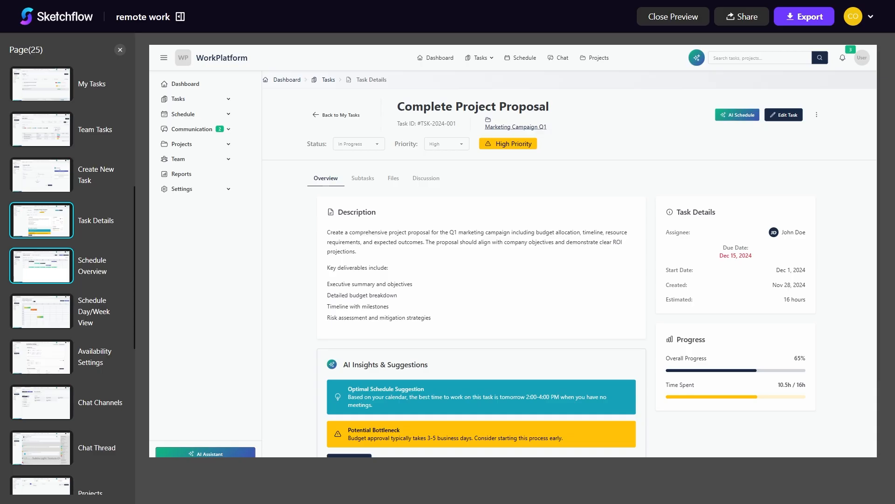
click(41, 265)
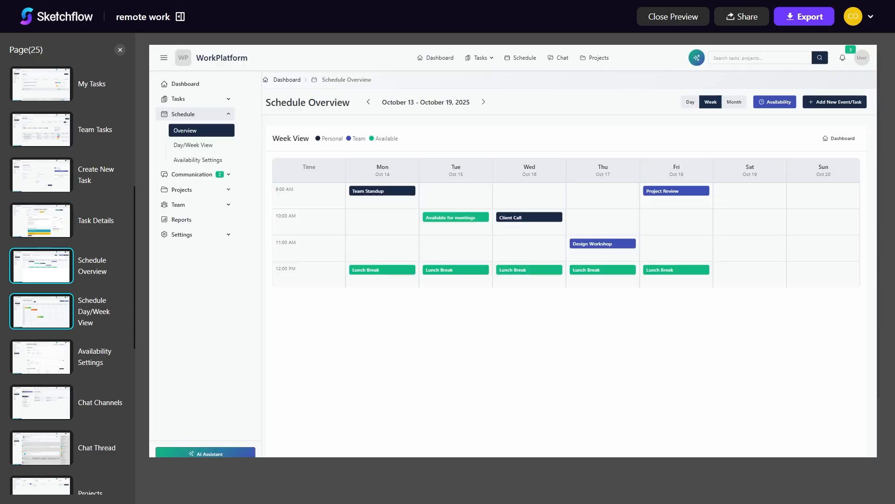
click(193, 145)
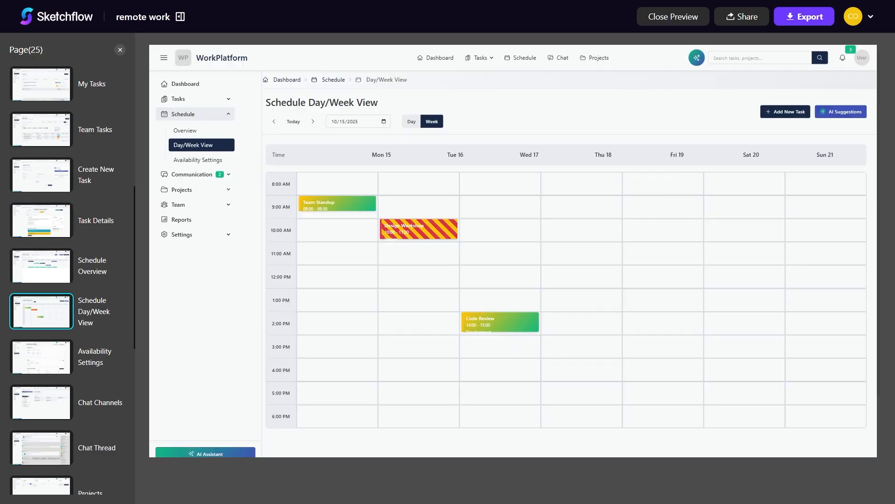
drag(337, 204, 439, 215)
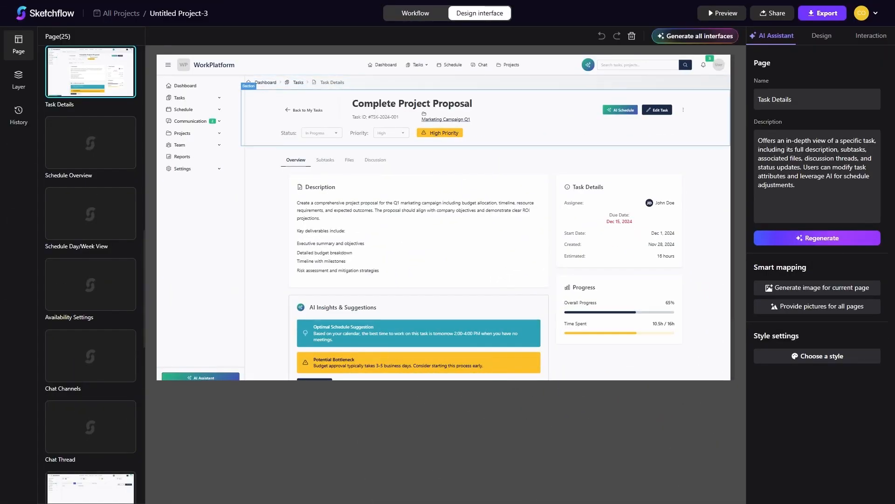
click(772, 12)
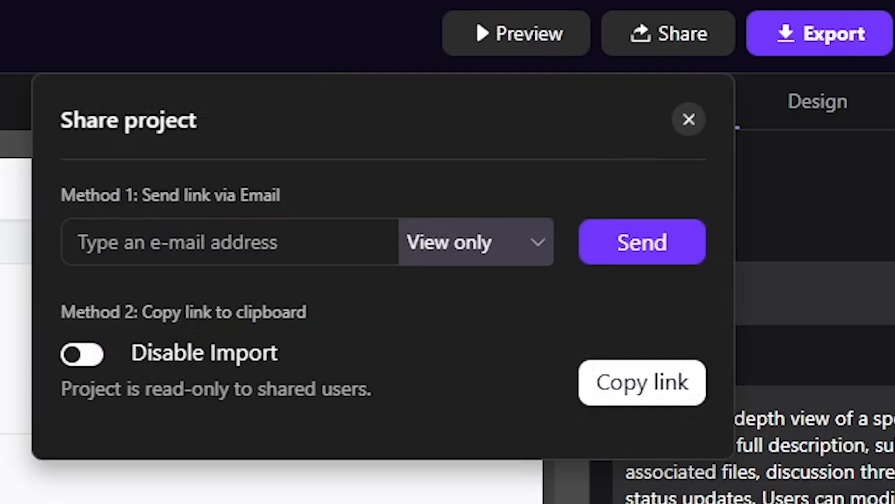
Step: Switch the share link permission from View only to Allow import and close the panel
click(476, 242)
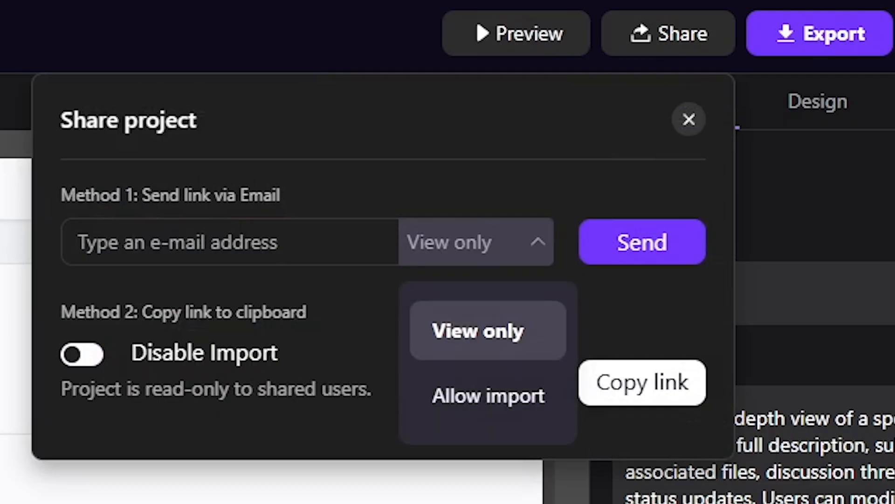
click(488, 396)
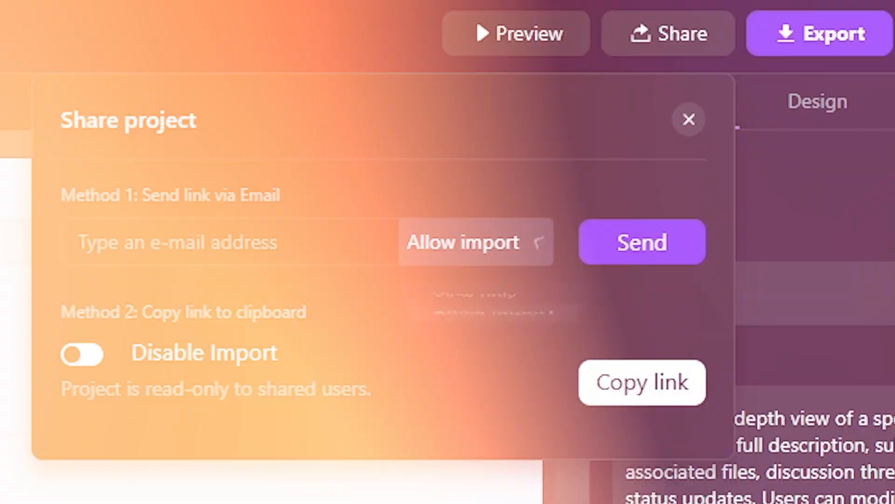
click(689, 120)
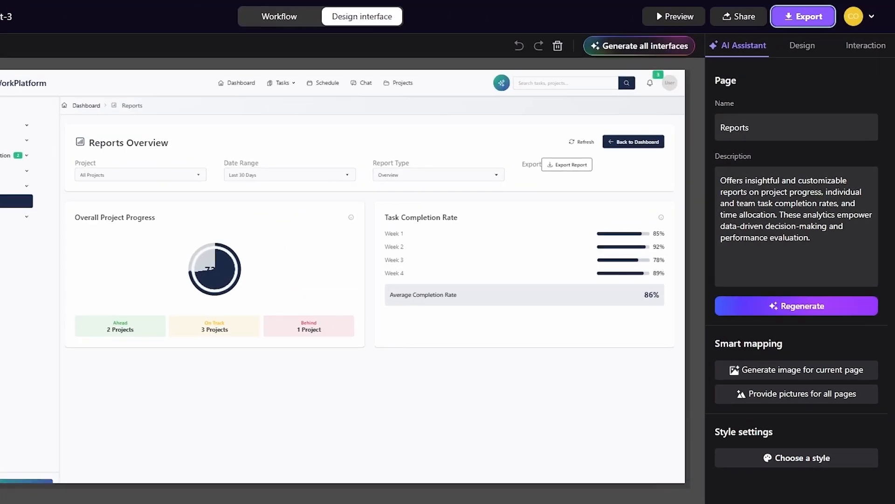
click(802, 16)
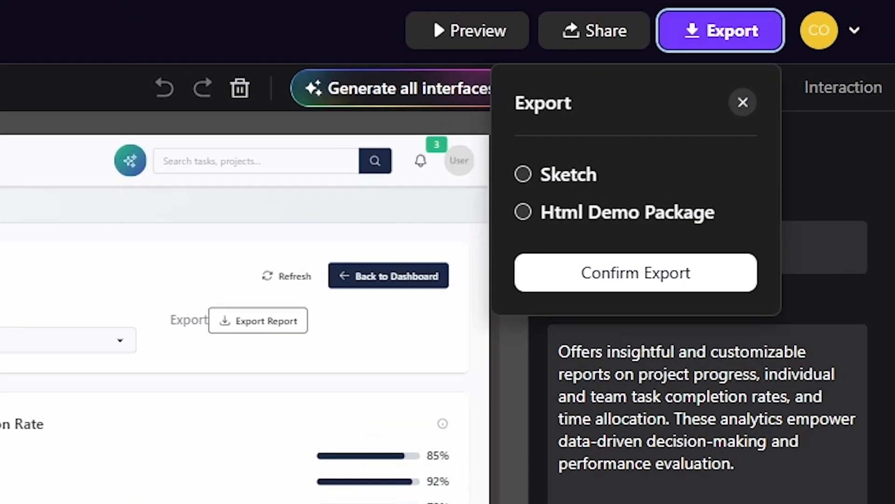
click(521, 212)
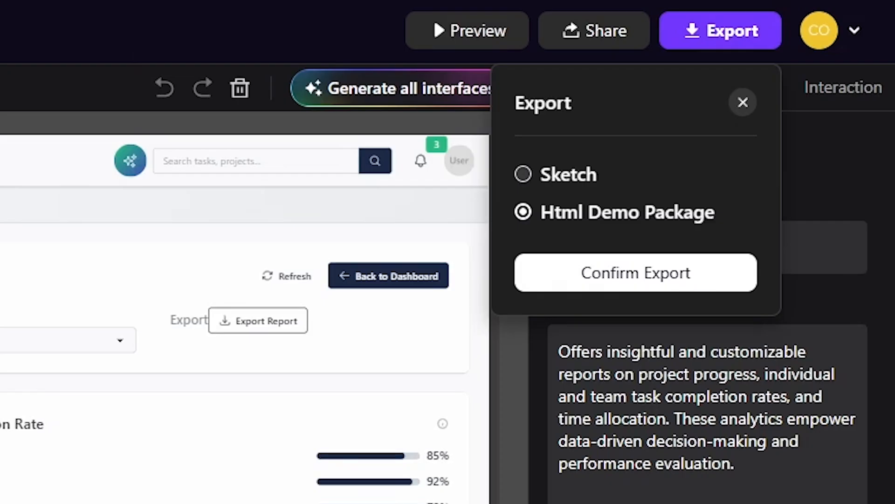
click(635, 272)
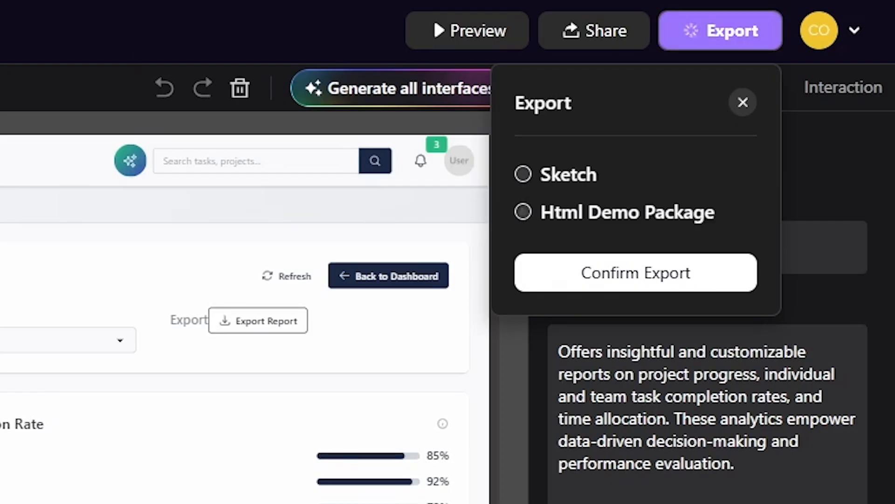
click(744, 103)
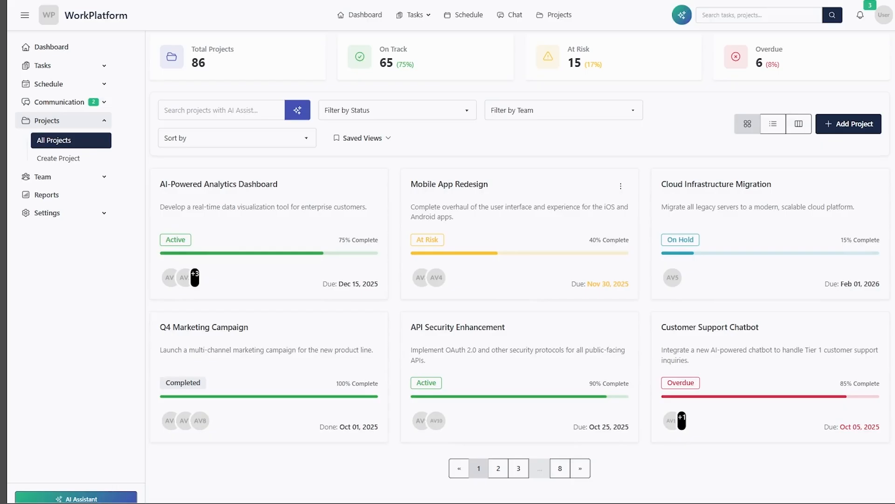
click(47, 120)
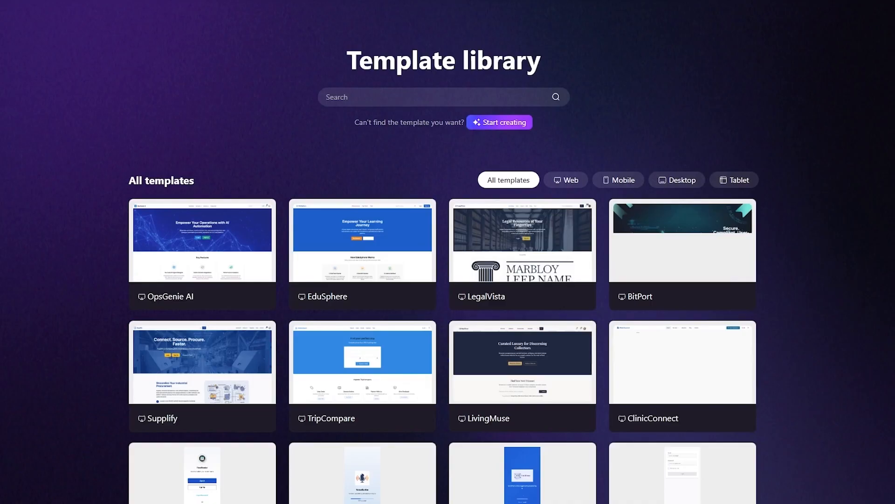
Step: Scroll through the Template library entries such as FlexiRoster and ShareDaze
scroll(down, 3)
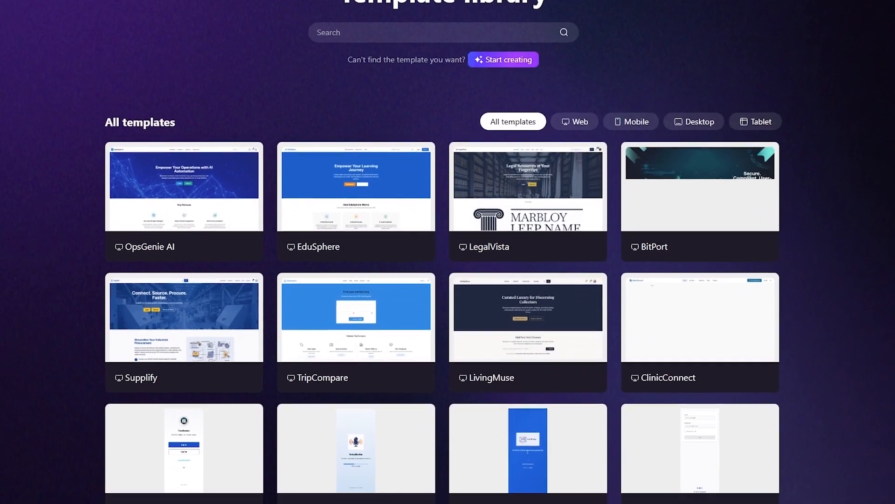
scroll(down, 3)
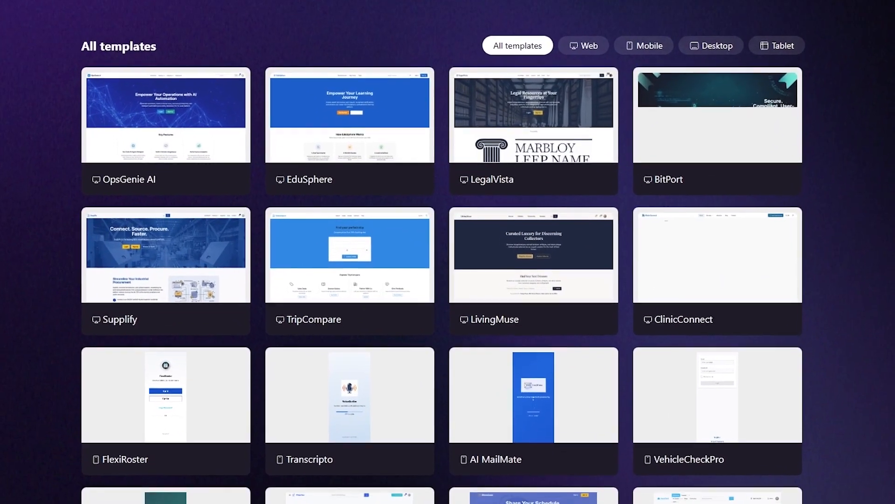
scroll(down, 3)
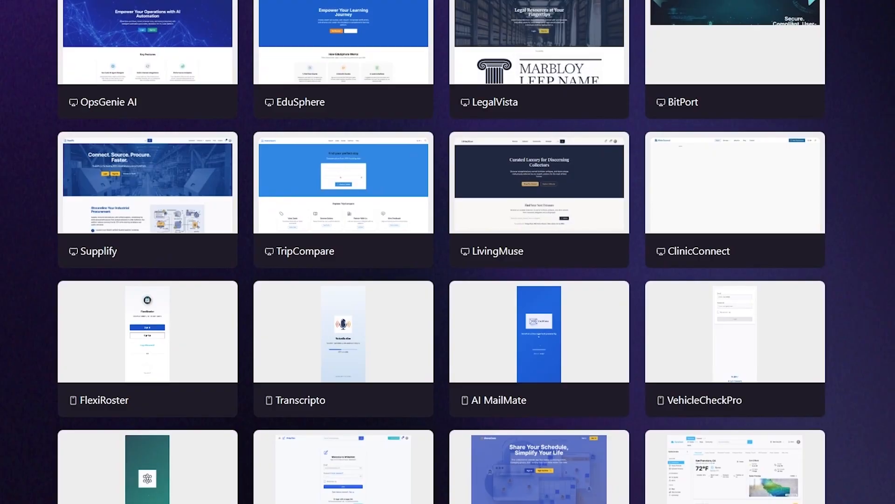
scroll(down, 3)
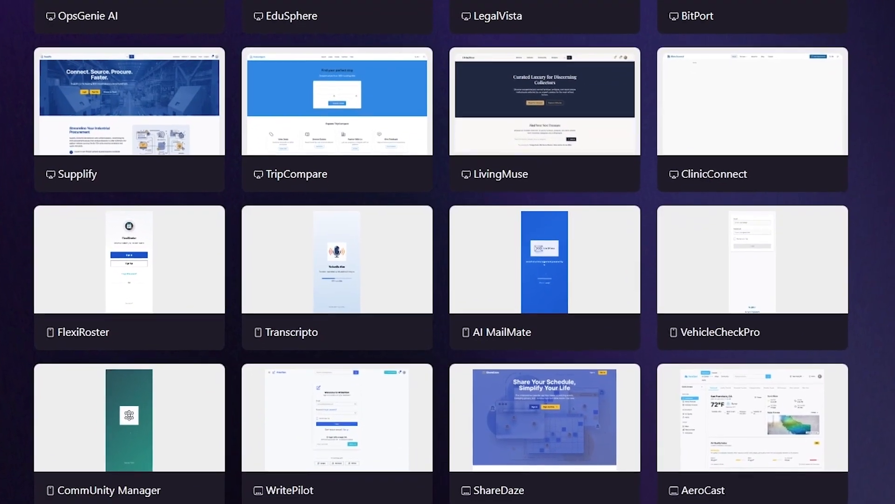
scroll(down, 3)
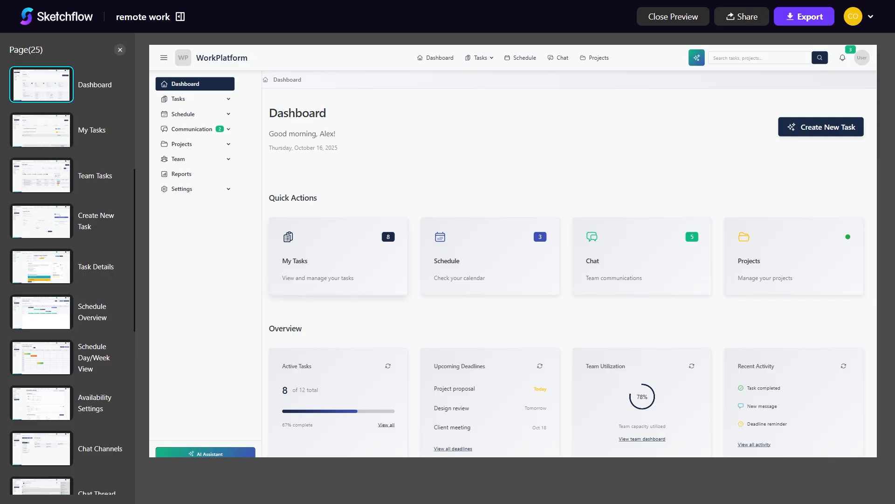
Step: Show the My Tasks page in the preview, then switch to the EduSphere workflow map
click(41, 130)
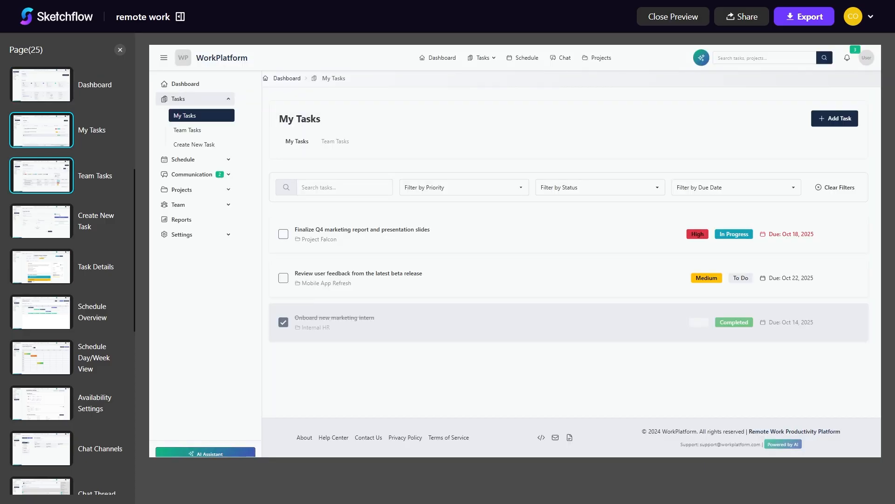
scroll(down, 3)
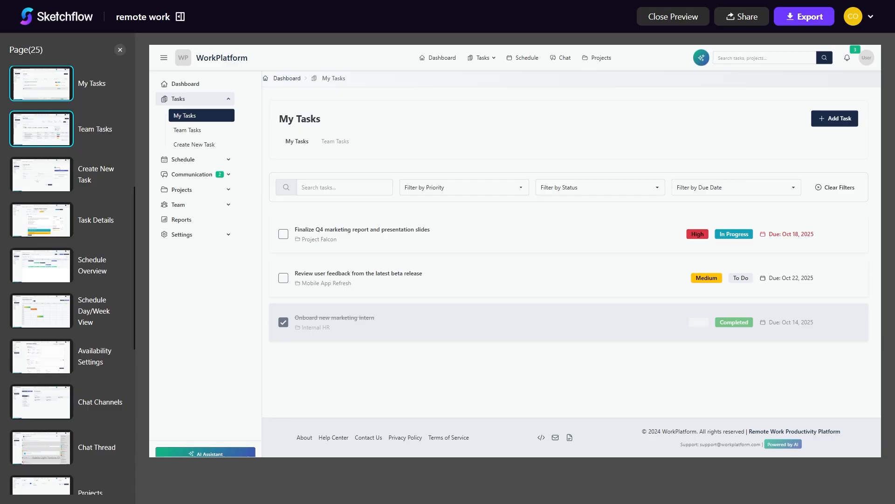
click(672, 16)
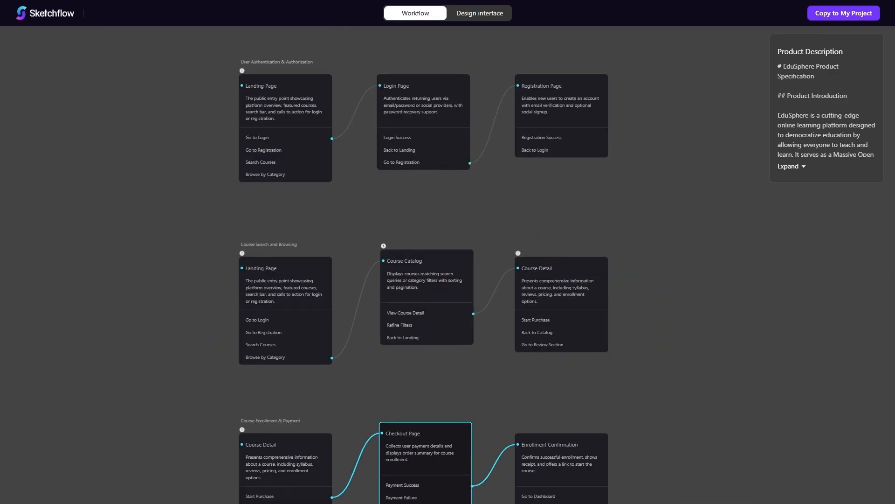
Step: Scroll down the EduSphere workflow map and switch to the Sketchflow website tab
scroll(down, 3)
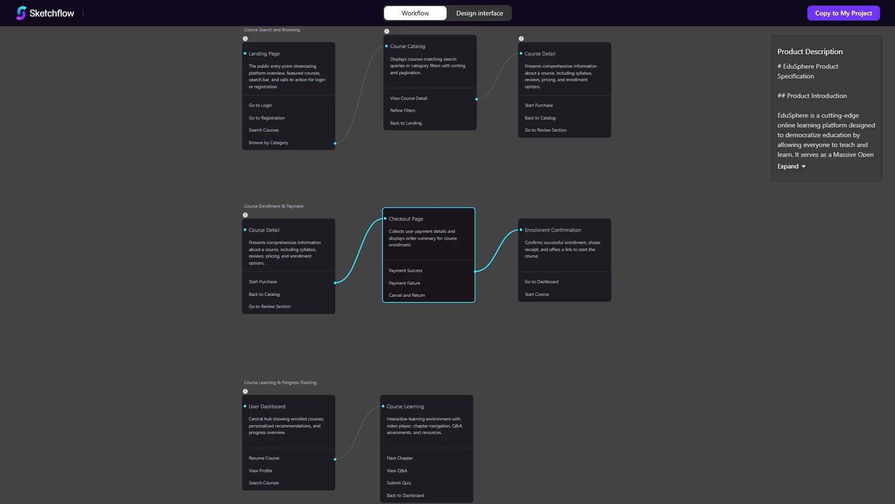
scroll(down, 3)
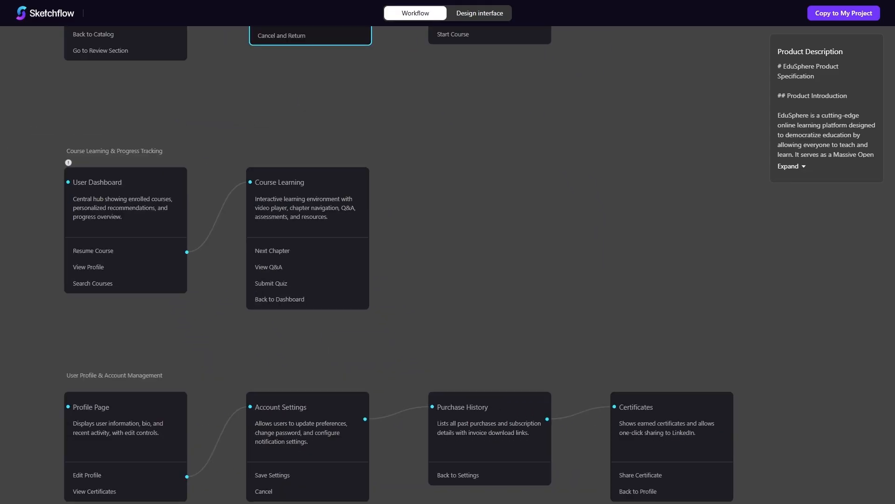
scroll(down, 3)
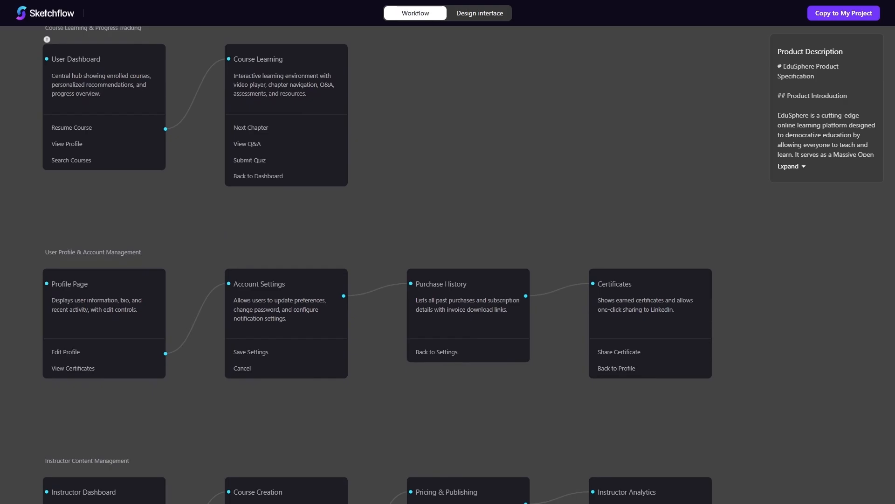
click(479, 12)
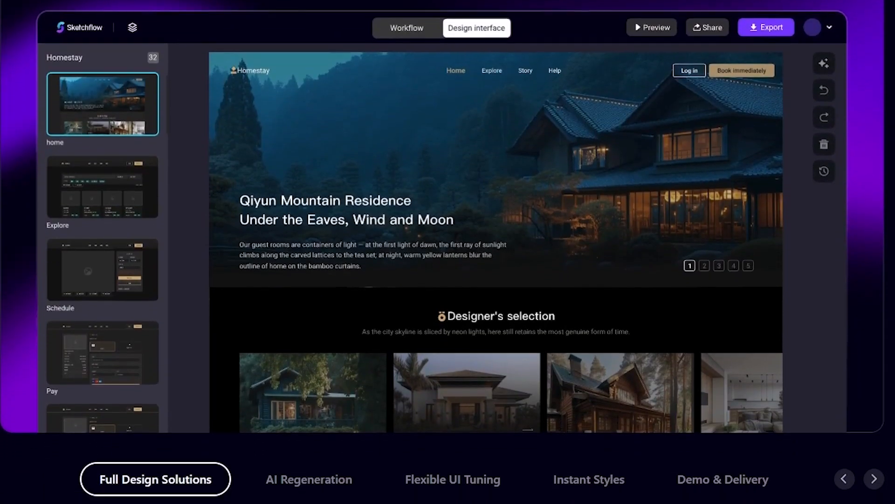
Step: Browse the Plan Options with the Free and Plus plans and the feature sections
scroll(down, 3)
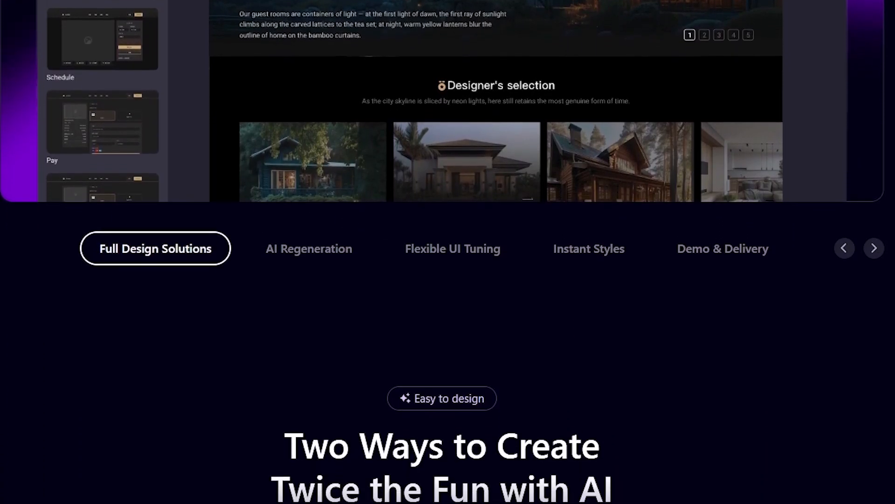
scroll(down, 3)
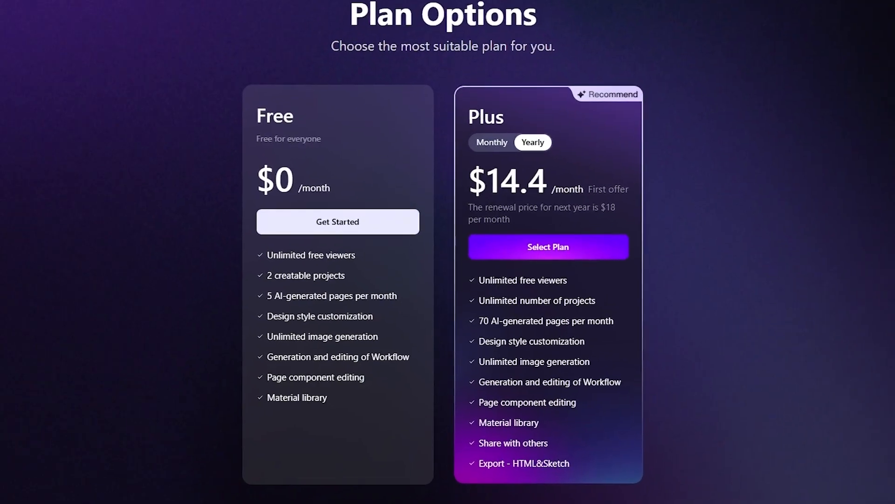
scroll(down, 3)
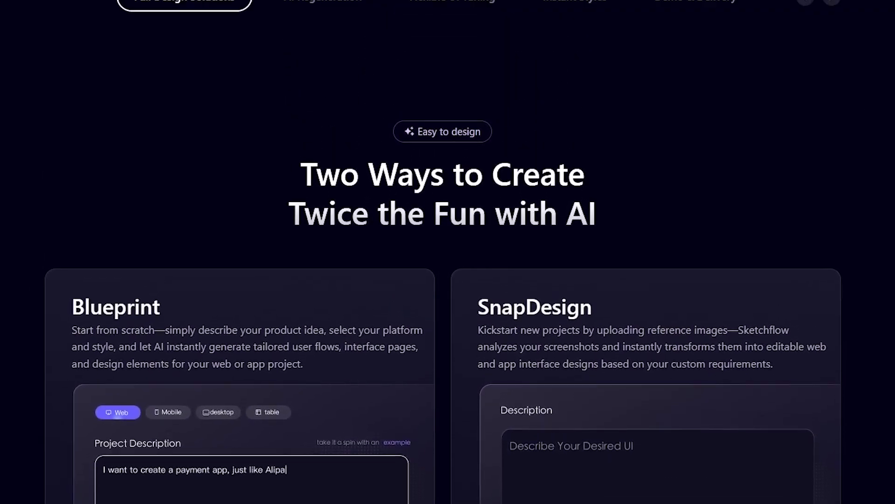
scroll(down, 3)
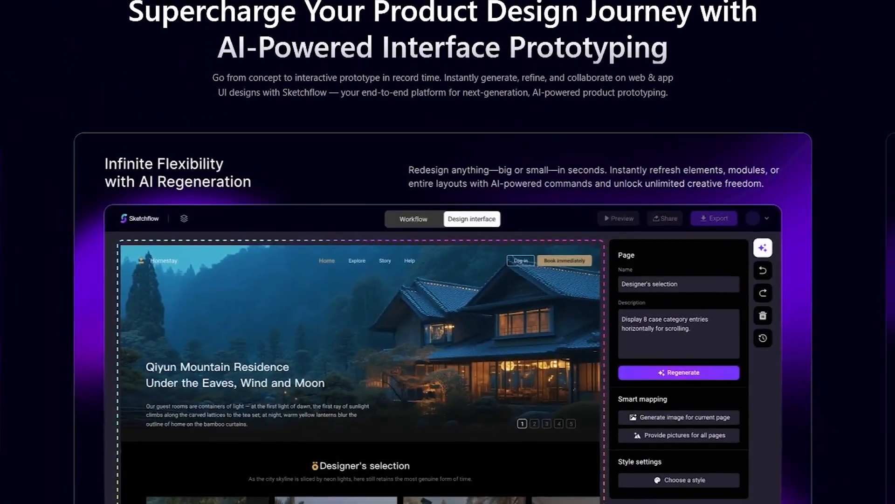
scroll(up, 3)
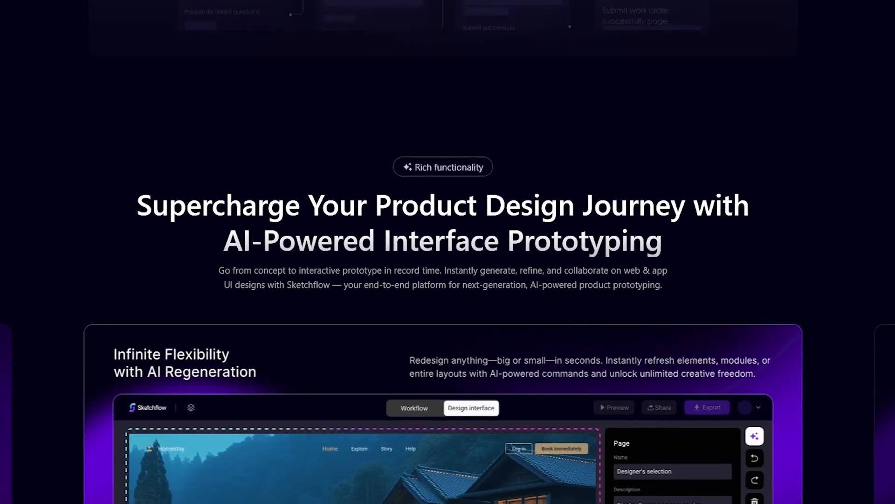
scroll(up, 3)
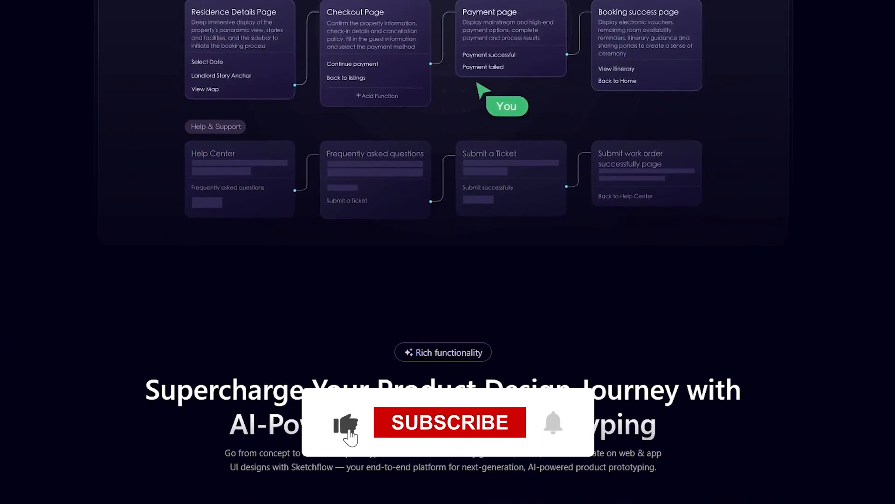
Step: Return to the Home section and scroll through the Blueprint, SnapDesign and workflow features
click(450, 421)
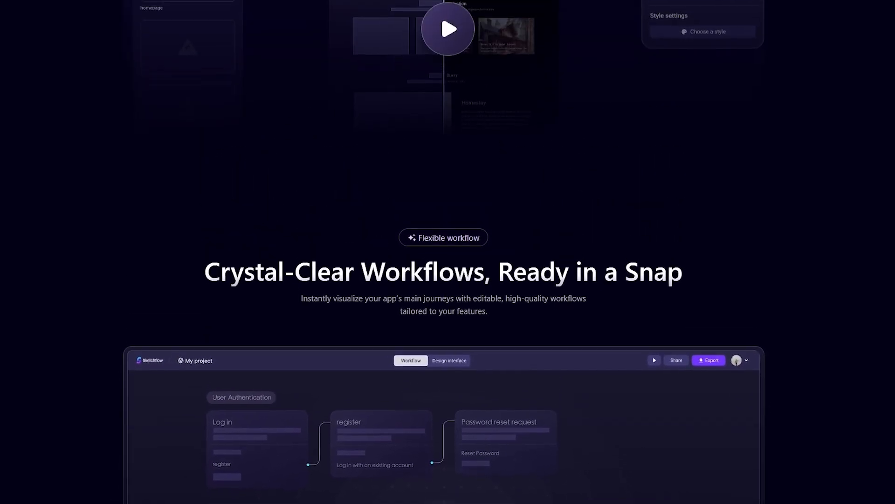
scroll(down, 3)
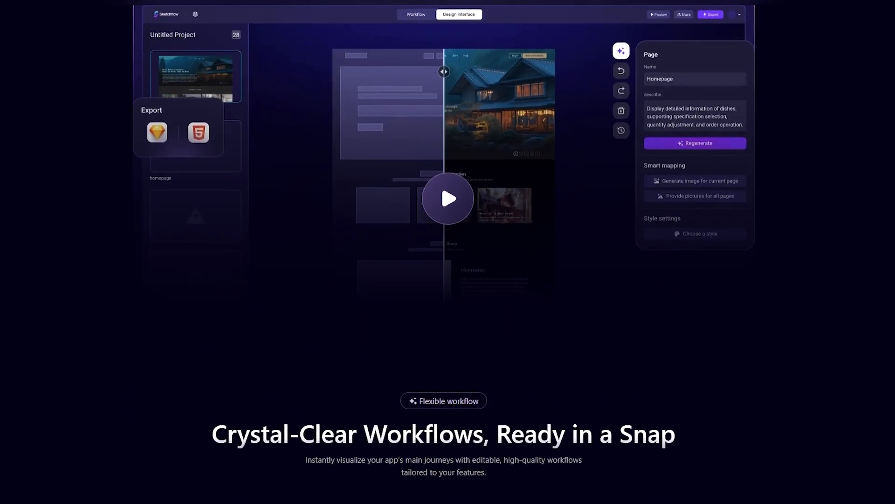
scroll(down, 3)
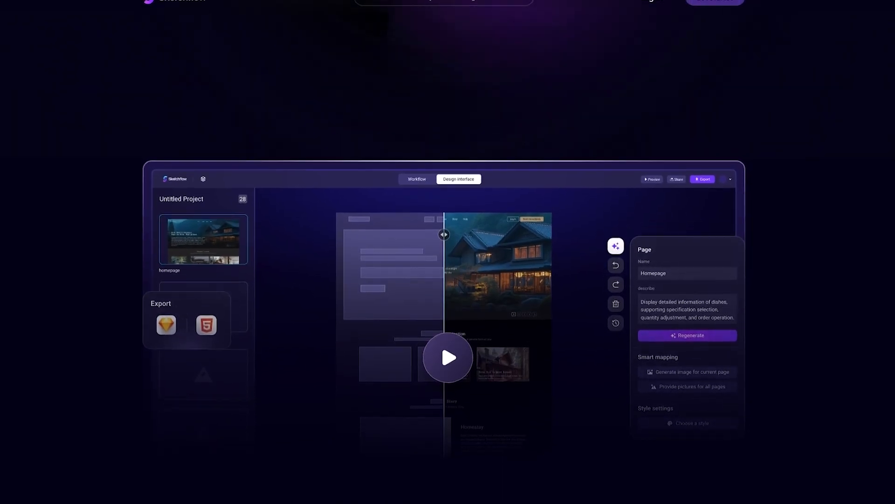
scroll(down, 3)
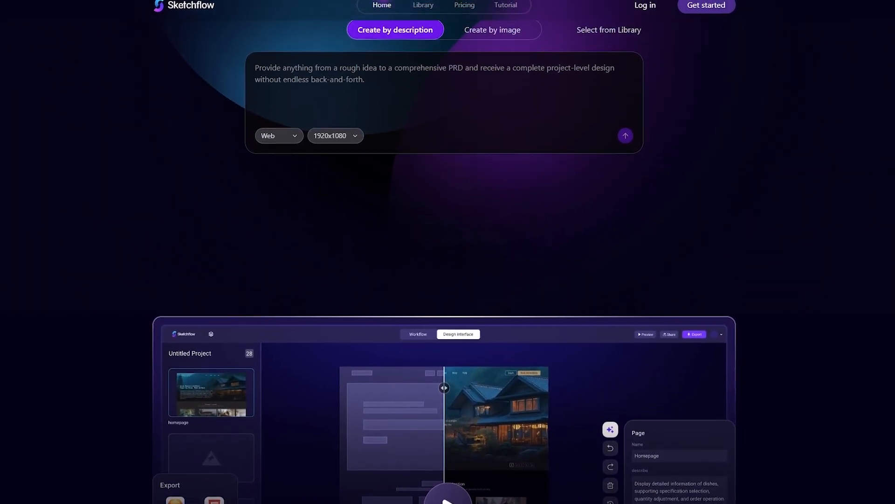